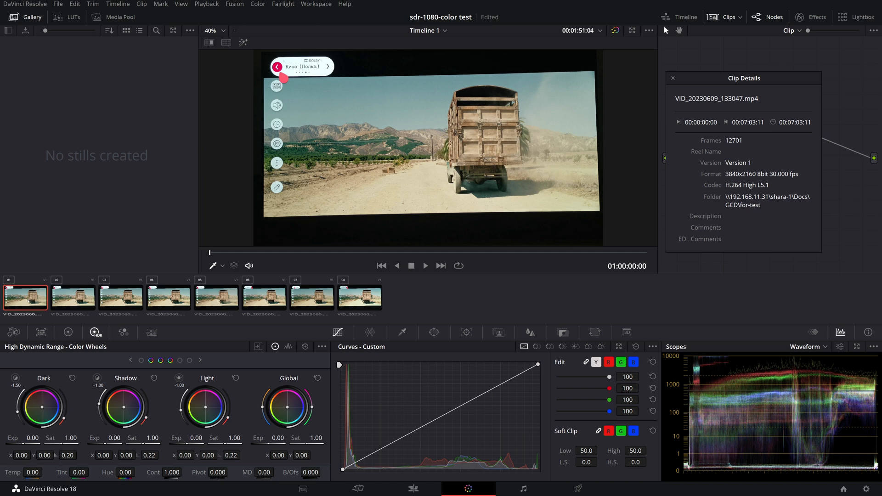
- Step through capture clips 01, 03, 02, 04 and back to 03, comparing each on the waveform
{"action": "left_click", "coordinate": [72, 297]}
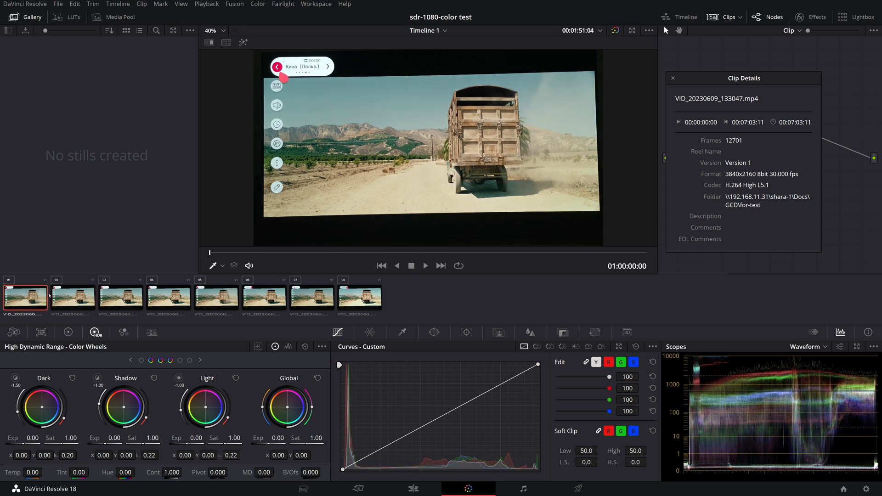
{"action": "left_click", "coordinate": [73, 296]}
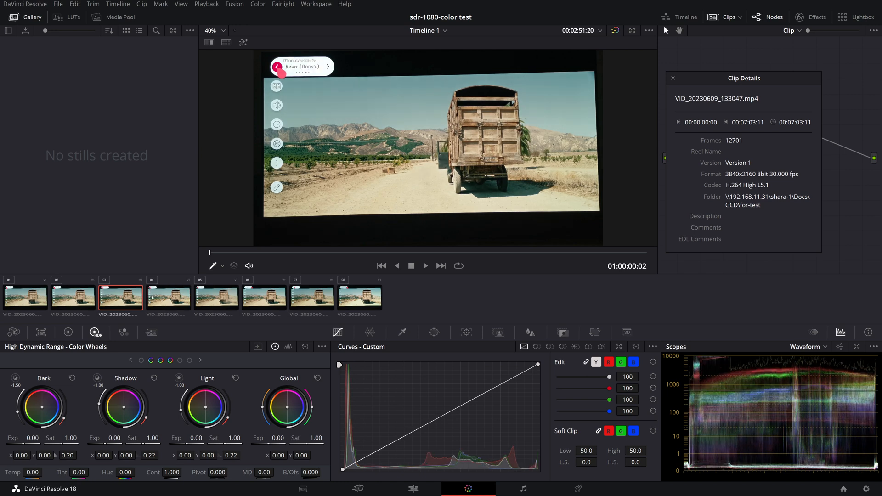
{"action": "left_click", "coordinate": [73, 297]}
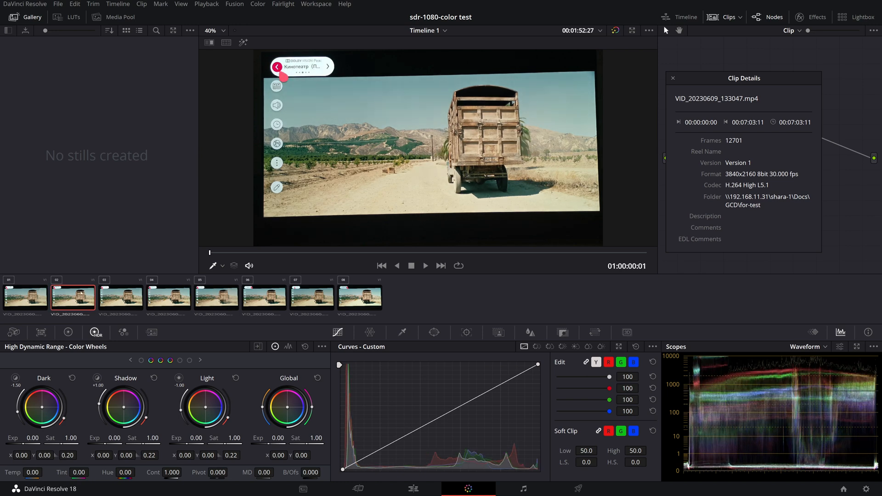
{"action": "left_click", "coordinate": [168, 296]}
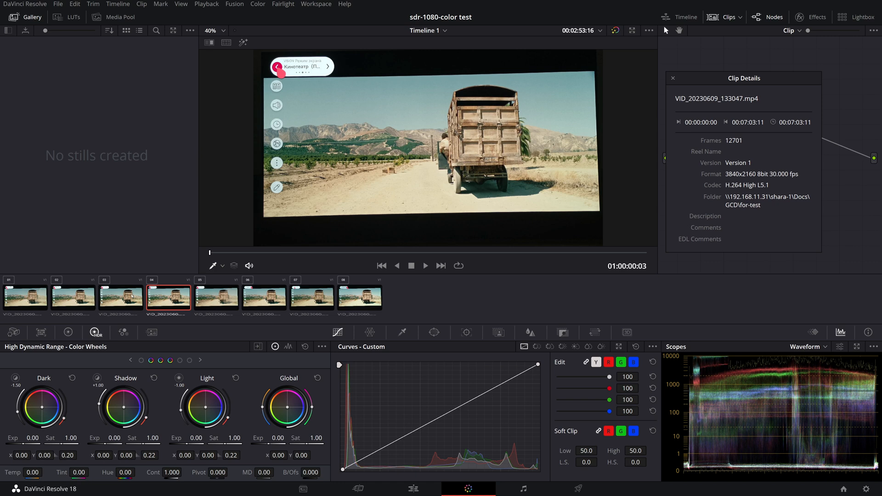
{"action": "left_click", "coordinate": [121, 297]}
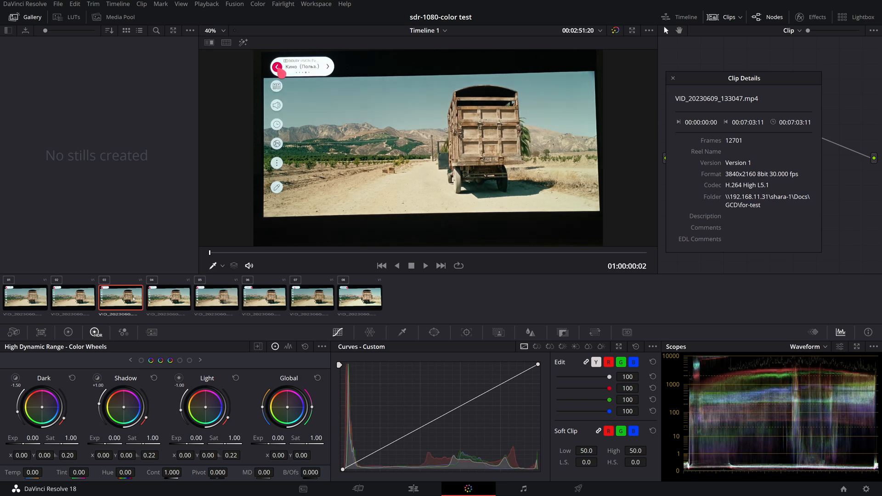
- Review clips 02 and 06 on the waveform, ending on the last capture, clip 08
{"action": "left_click", "coordinate": [73, 297]}
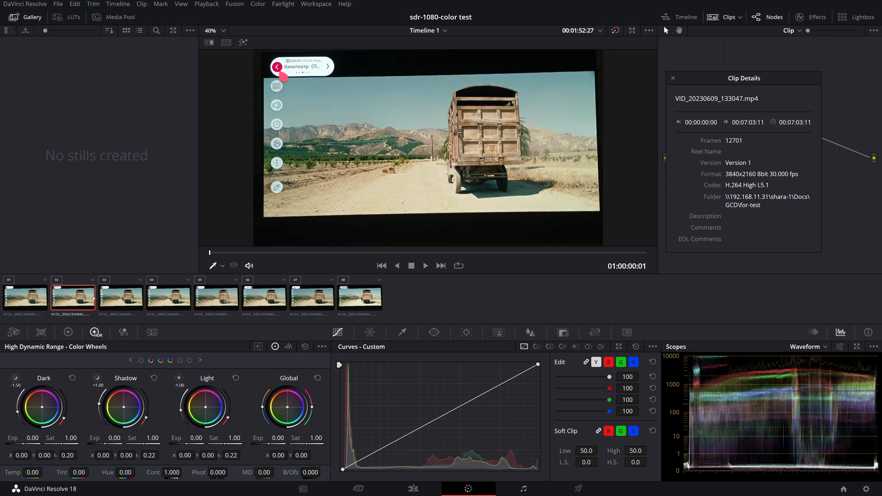
{"action": "left_click", "coordinate": [216, 297]}
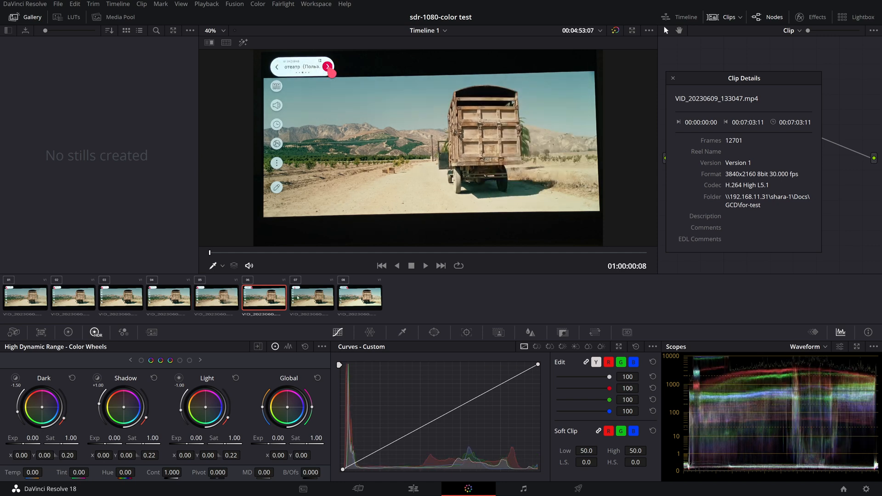
{"action": "left_click", "coordinate": [311, 297]}
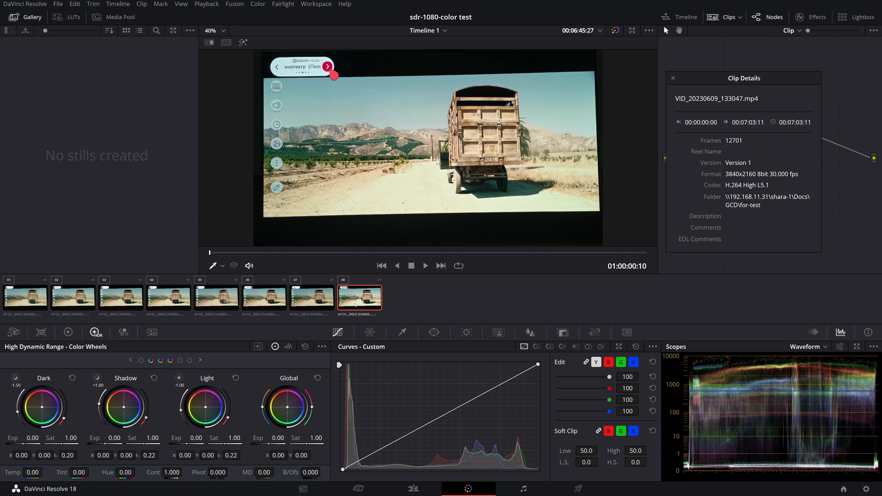
{"action": "mouse_move", "coordinate": [354, 307]}
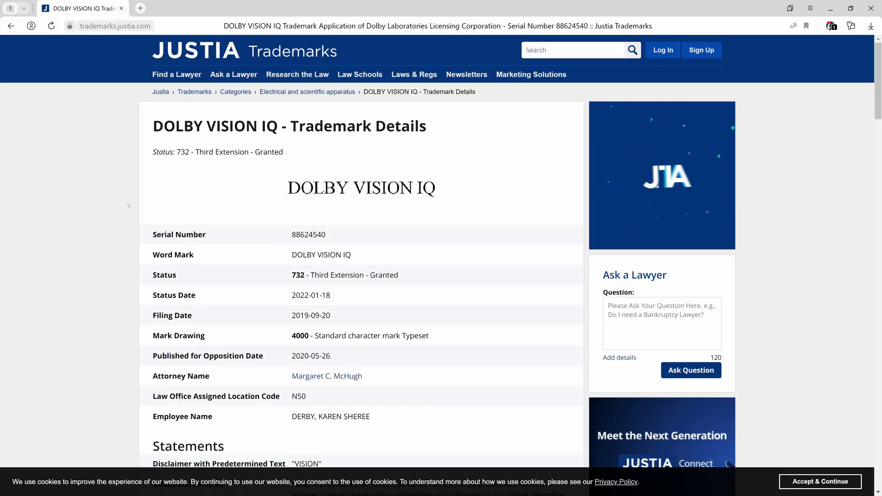
- Scroll the Justia DOLBY VISION IQ trademark record, then bring up capture clip 07 in Resolve
{"action": "scroll", "scroll_direction": "down", "scroll_amount": 3}
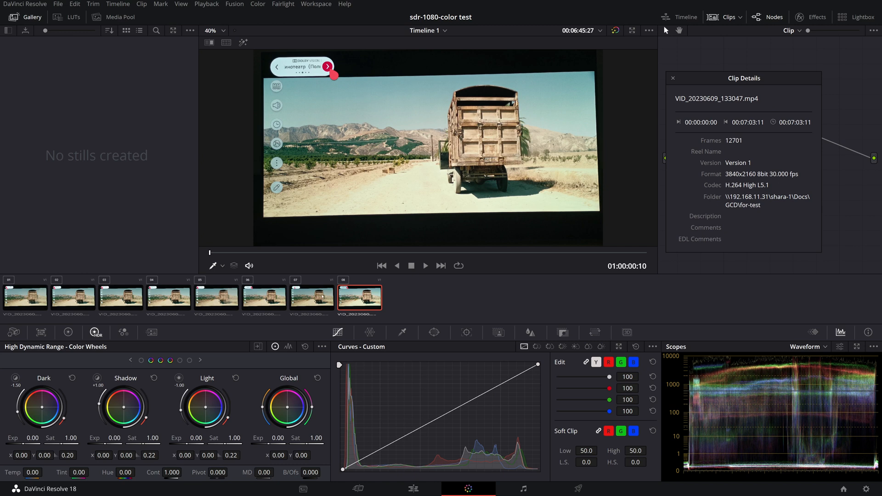
{"action": "left_click", "coordinate": [312, 297]}
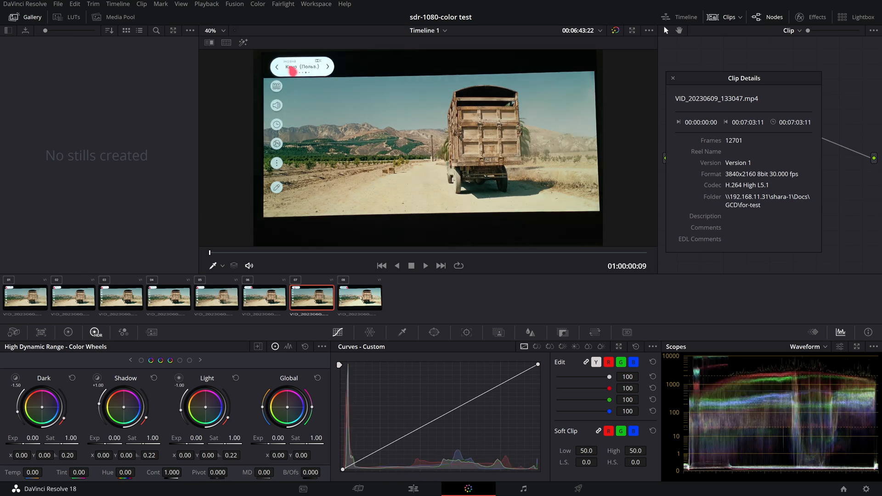